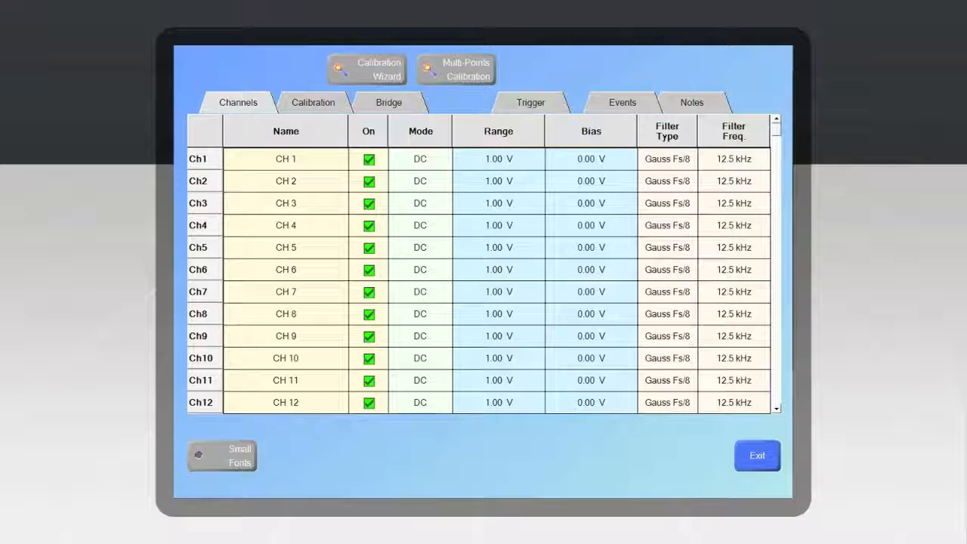
# Bring up the Select Filter Type choices (Off, Analog, Steep, Gauss) for channel 1.
pyautogui.click(666, 158)
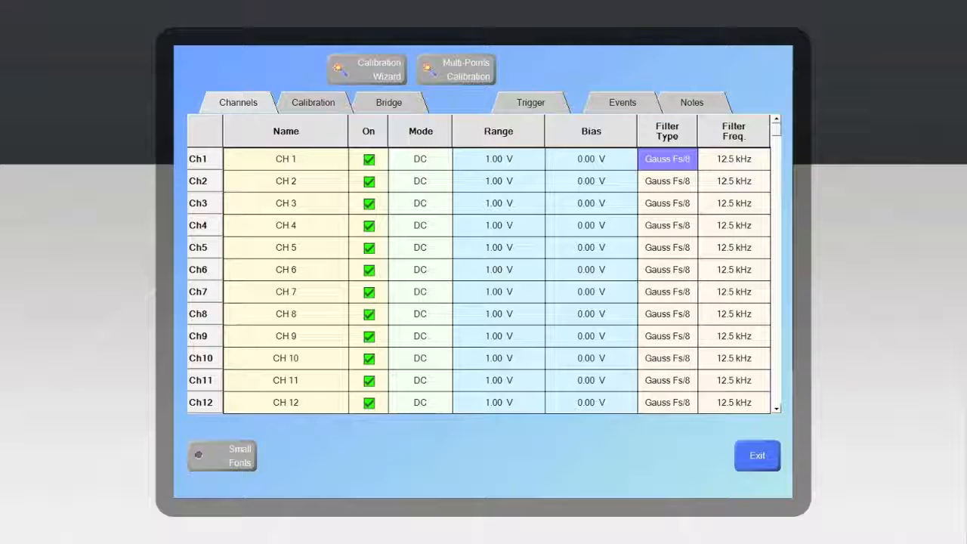
pyautogui.click(666, 159)
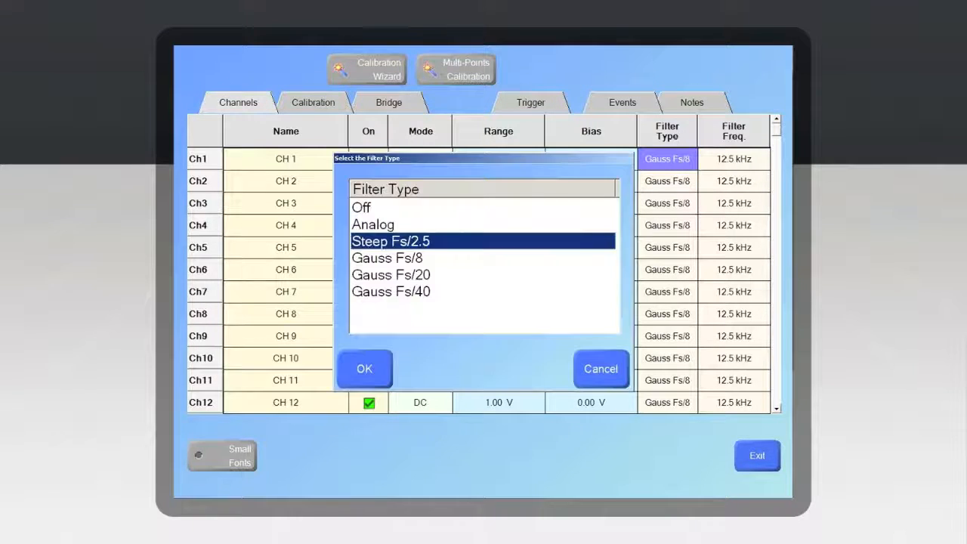